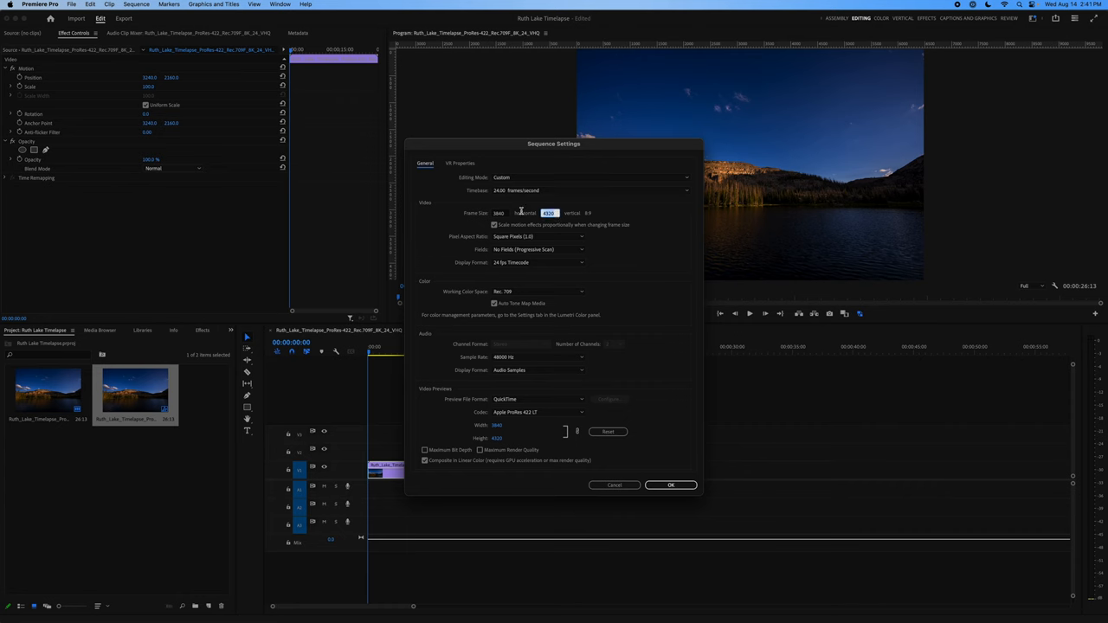
- Set the sequence frame height to 2160 for 3840×2160, deleting existing previews
text(2160)
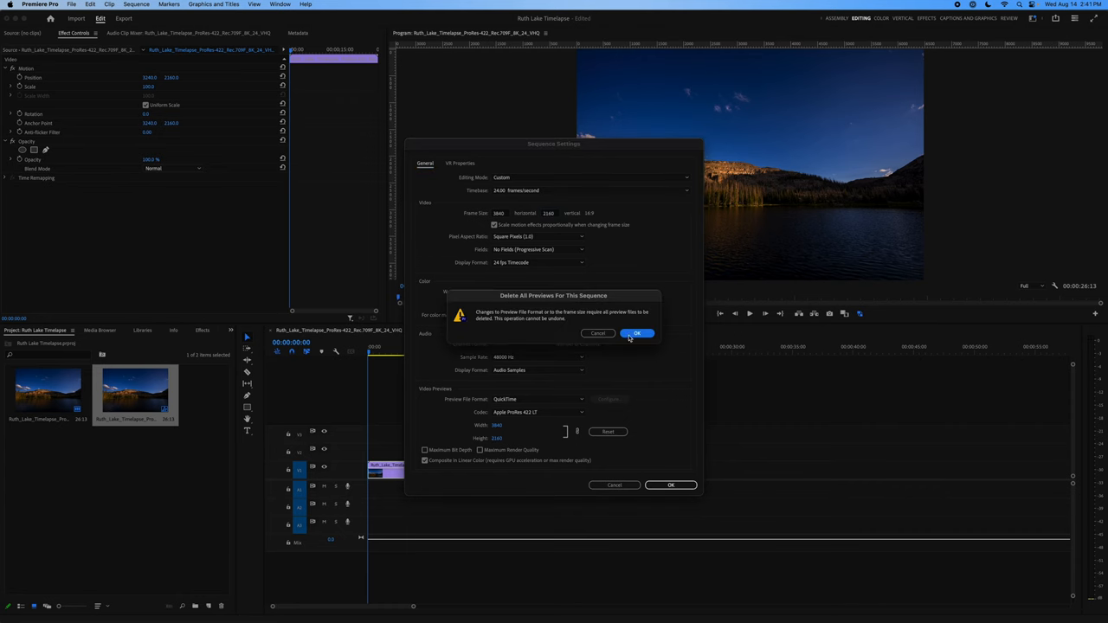
click(637, 334)
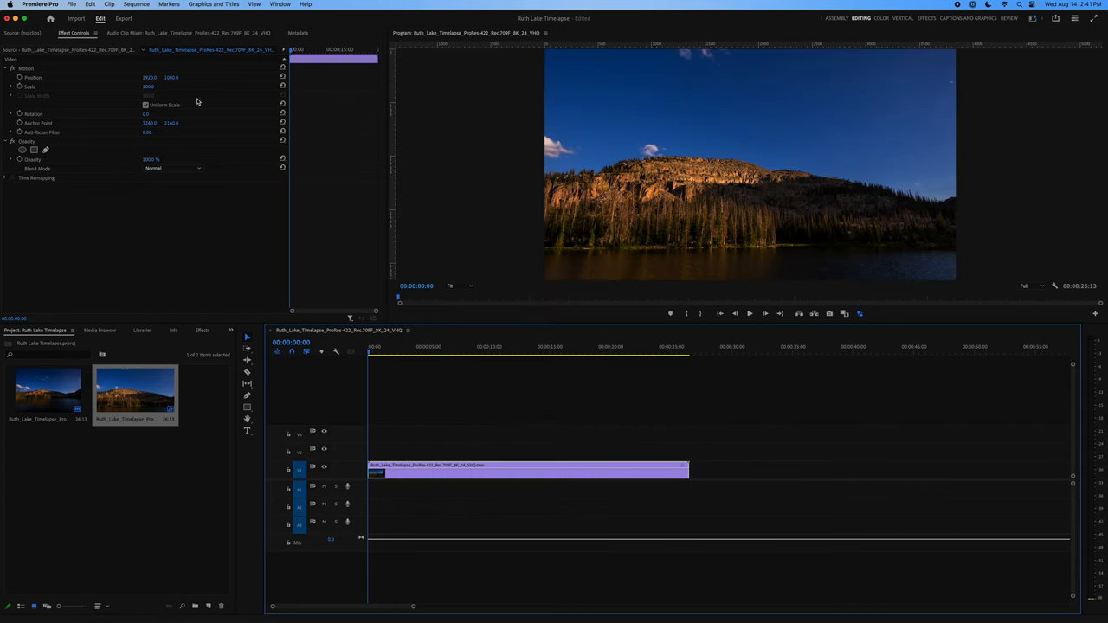
- Scale the Ruth Lake timelapse clip to frame size (119%) and park the playhead inside it
right_click(528, 470)
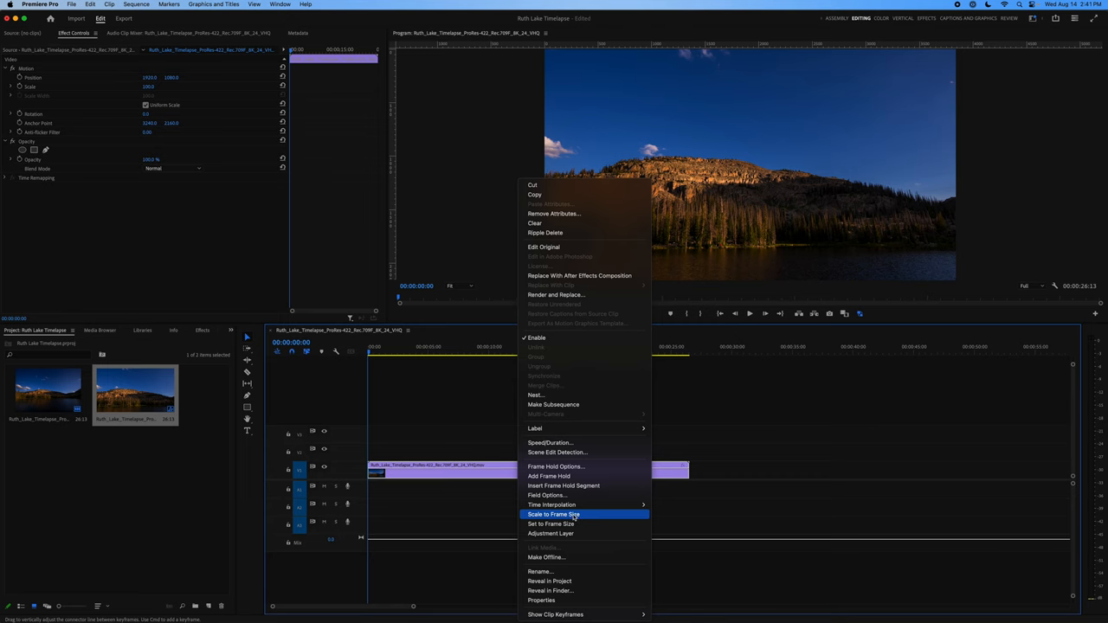
click(552, 514)
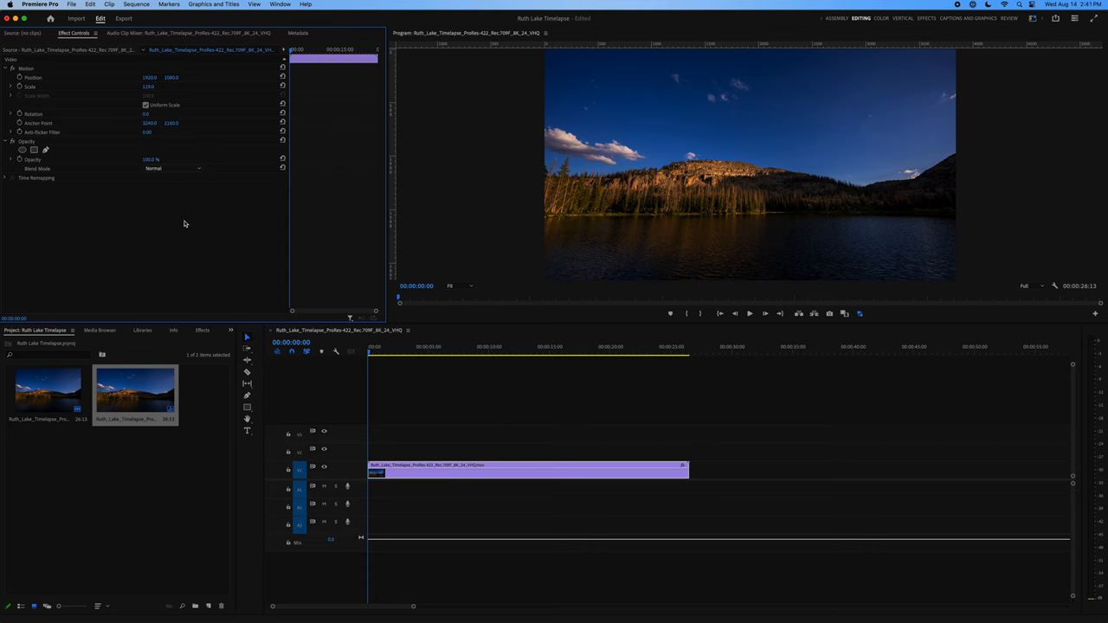
mouse_move(227, 220)
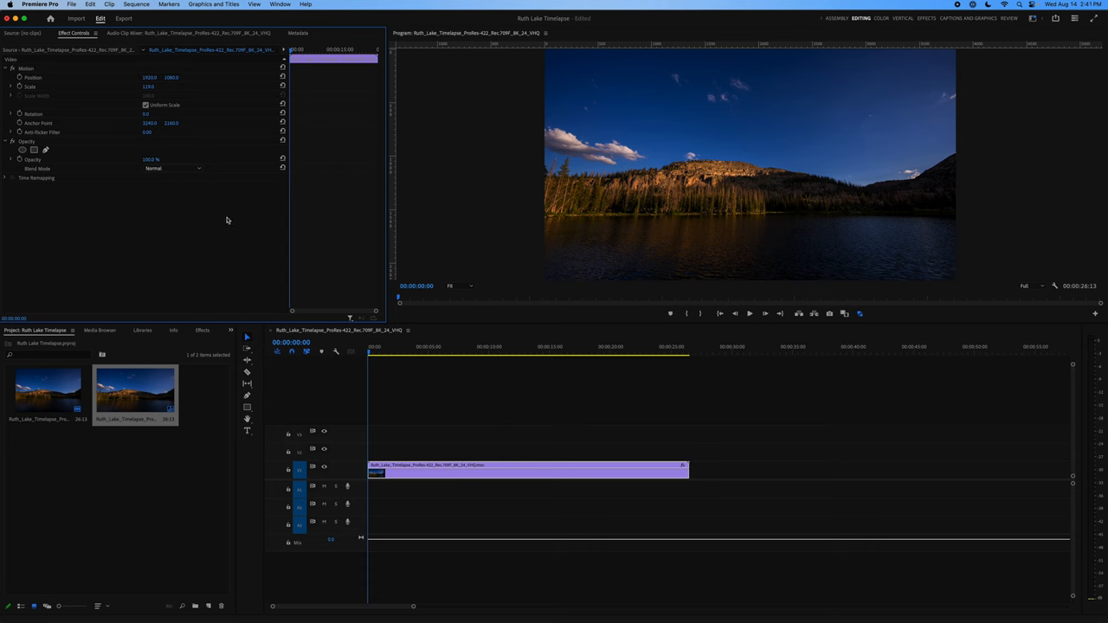
mouse_move(616, 179)
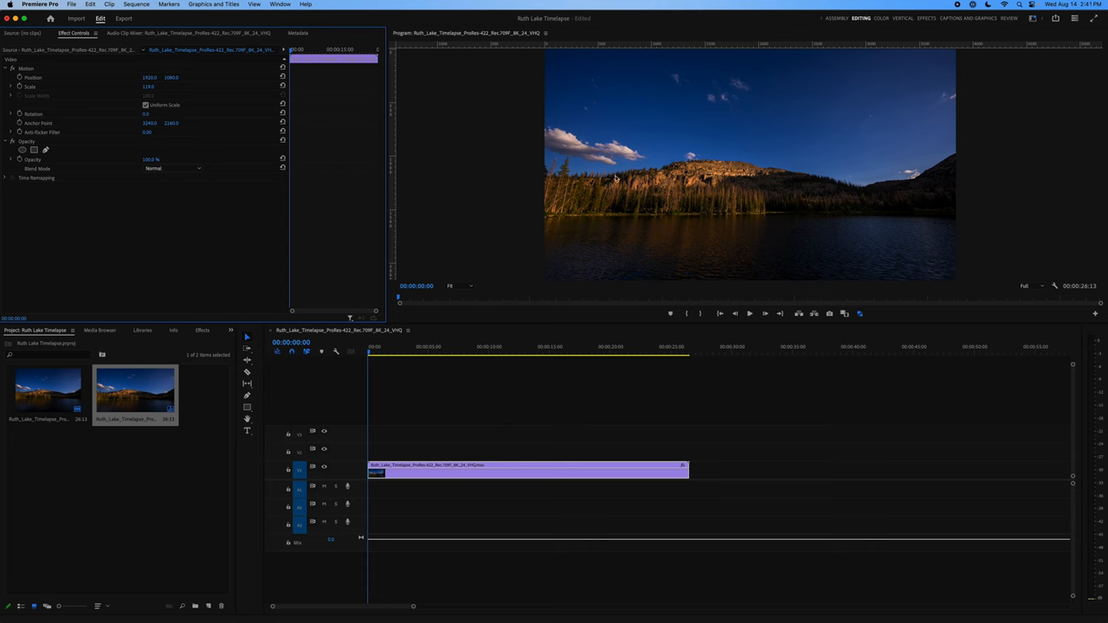
click(613, 346)
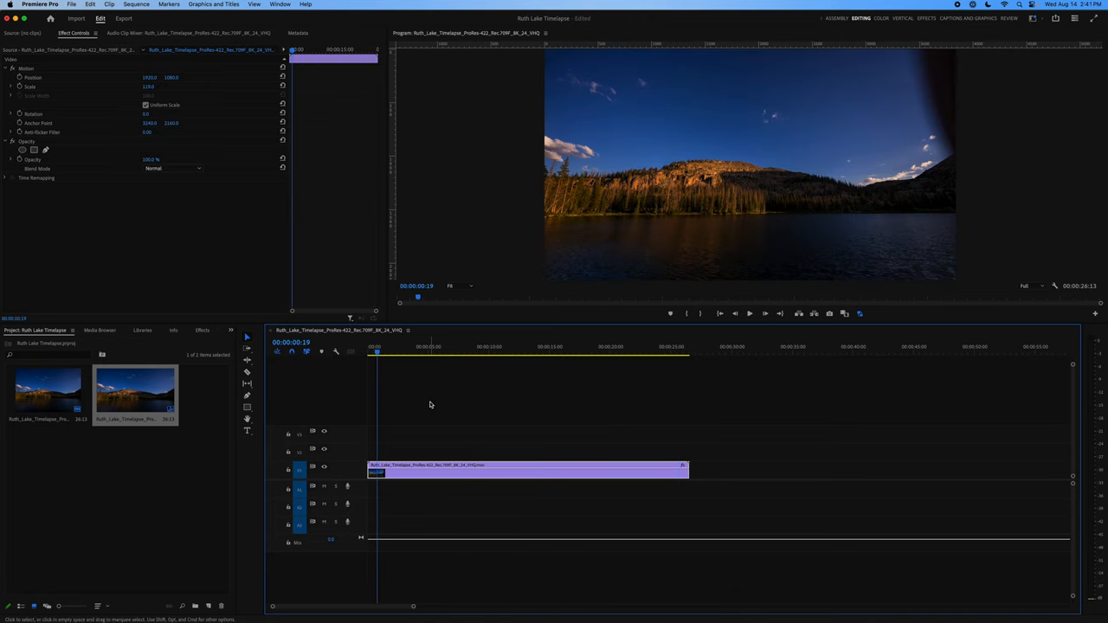
- Keyframe Position and Scale at the clip start and set new values at its end
click(368, 346)
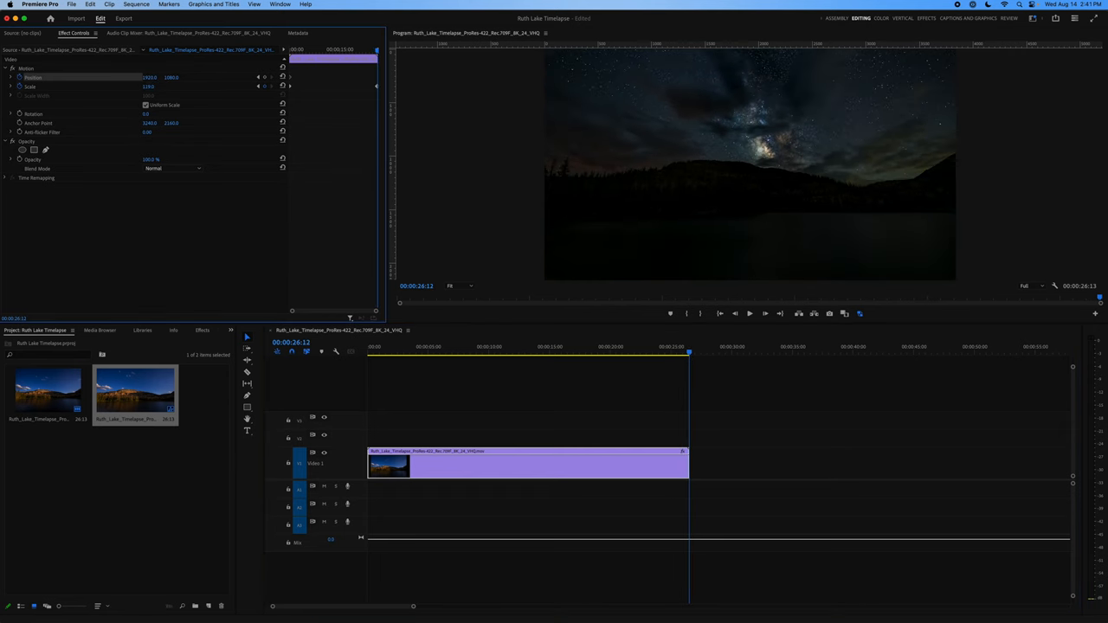
click(377, 354)
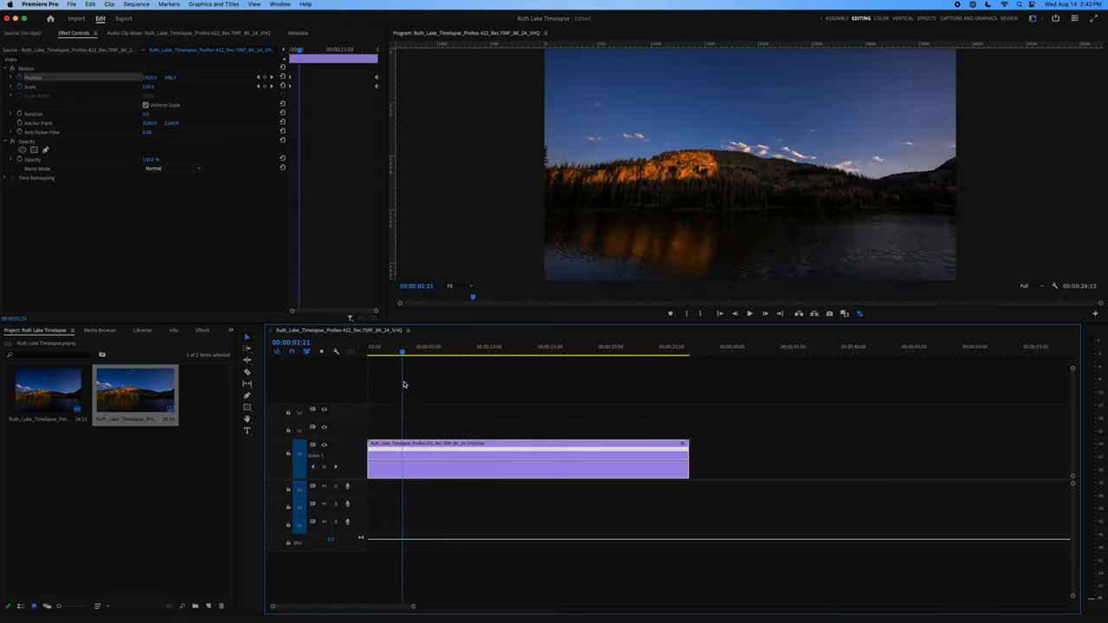
- Add a Time Remapping speed keyframe at 7:00 and speed up afterward, shortening the clip to 18:03
click(422, 355)
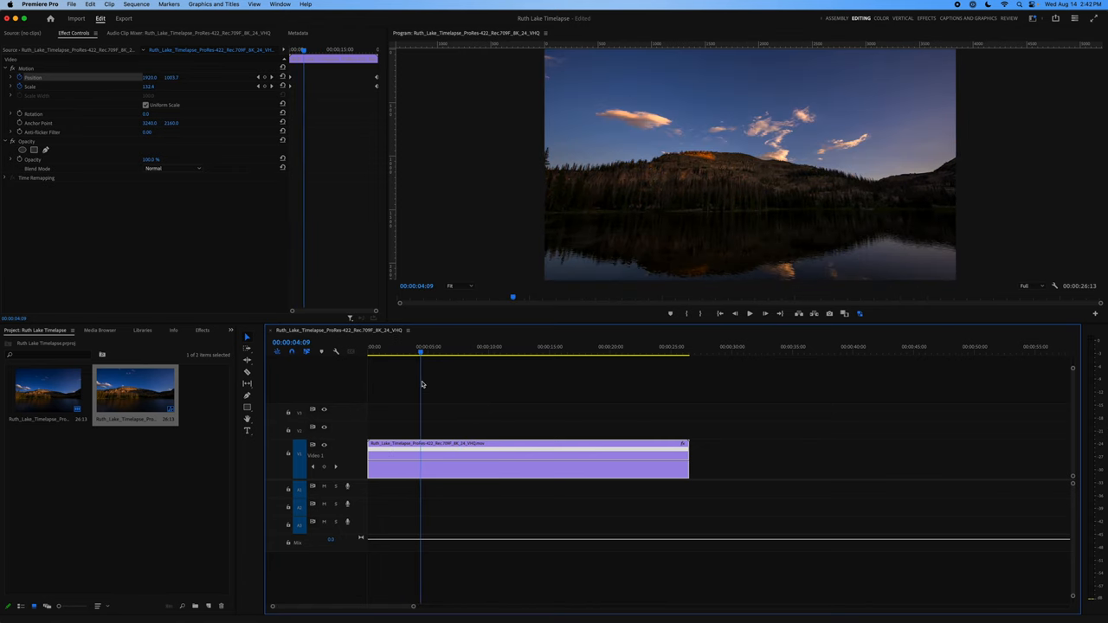
click(448, 381)
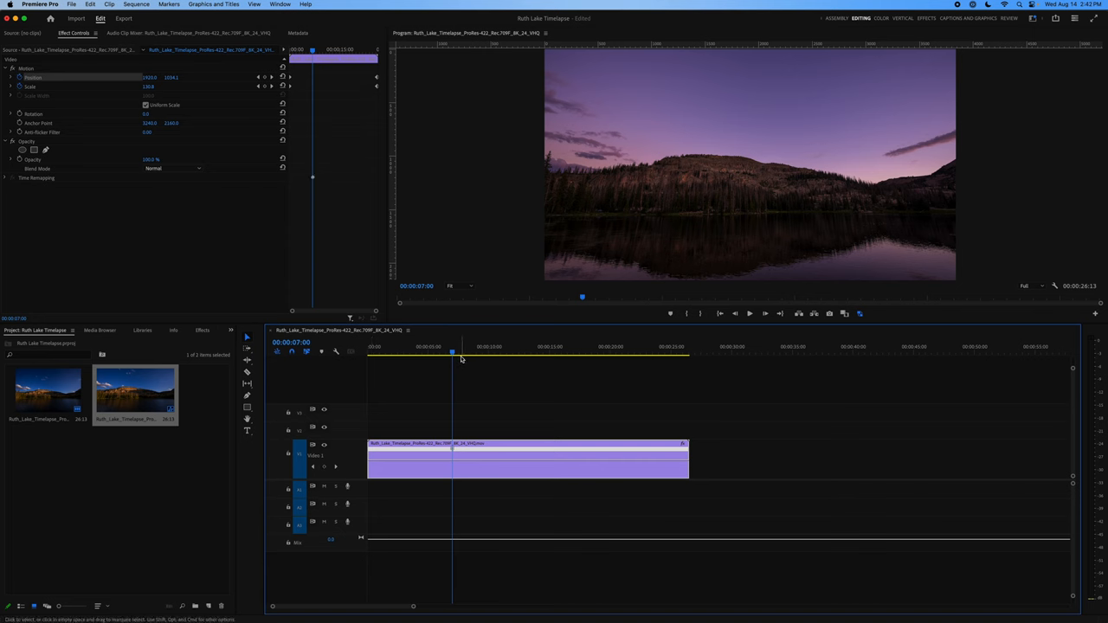
mouse_move(461, 355)
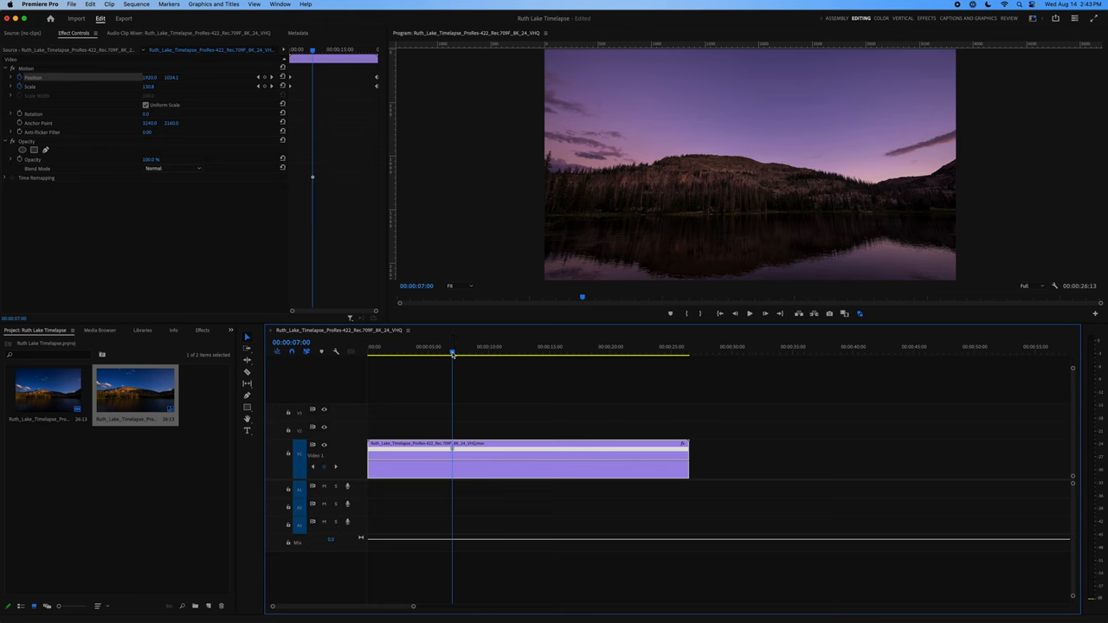
drag(452, 353, 531, 354)
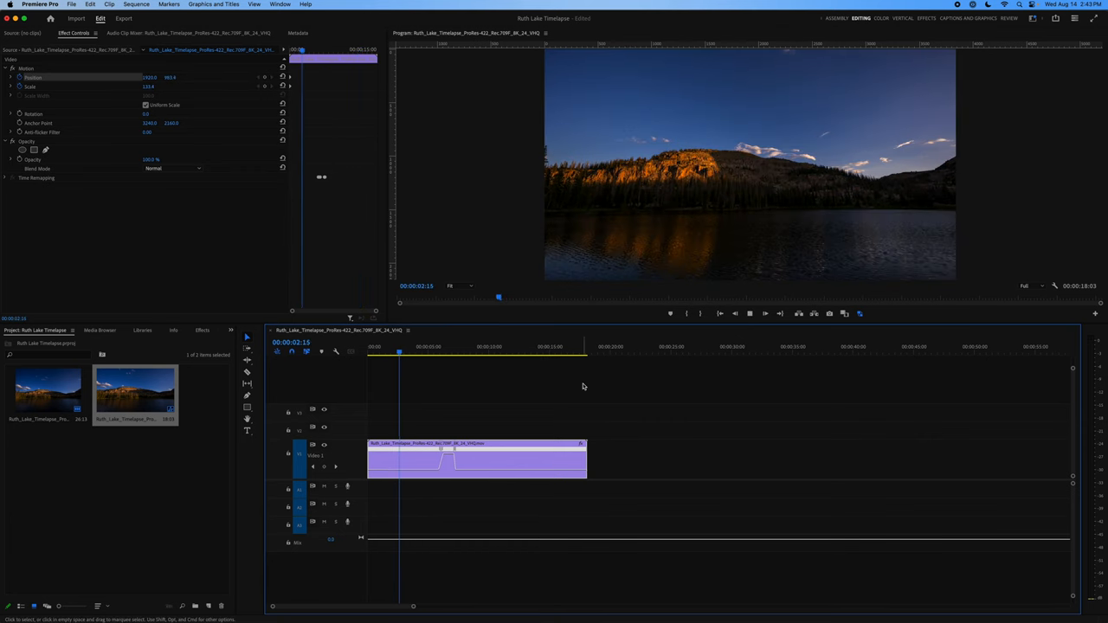
click(423, 346)
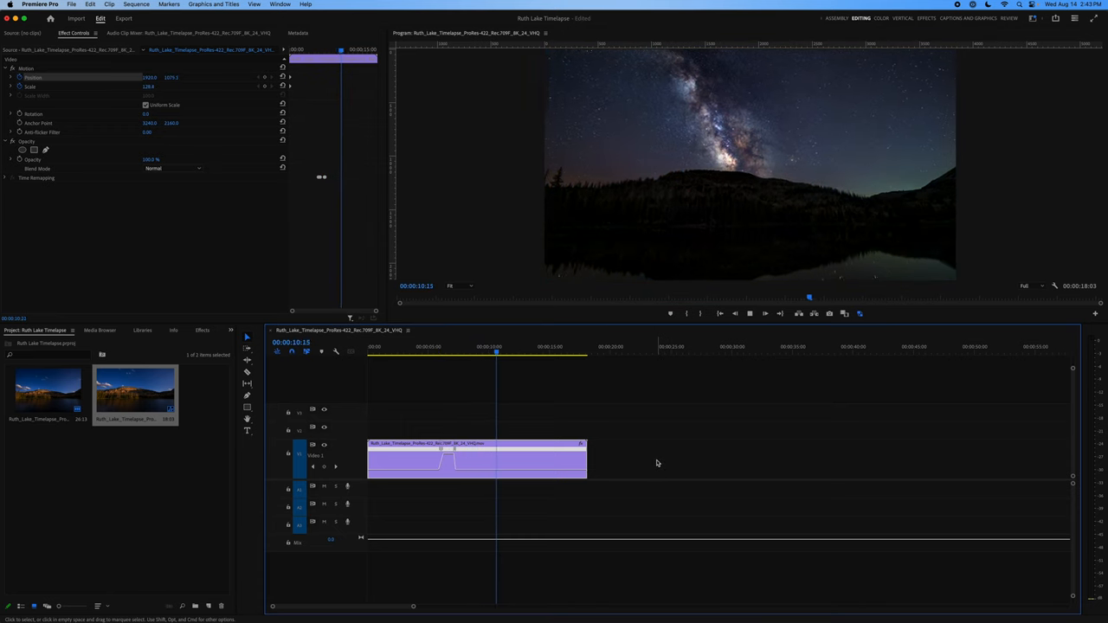
click(437, 346)
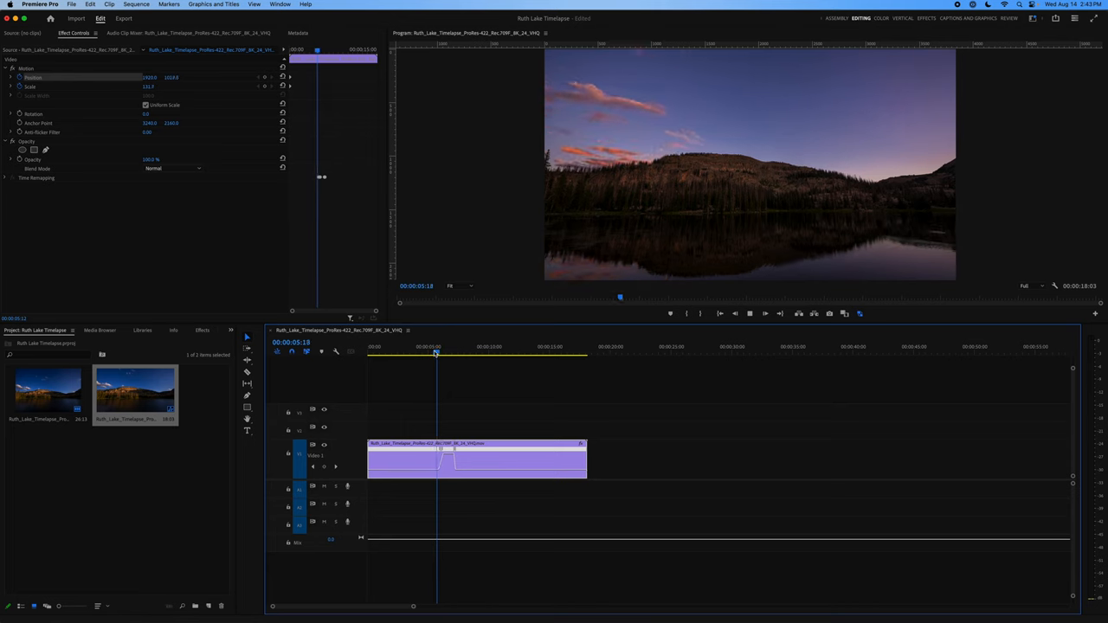